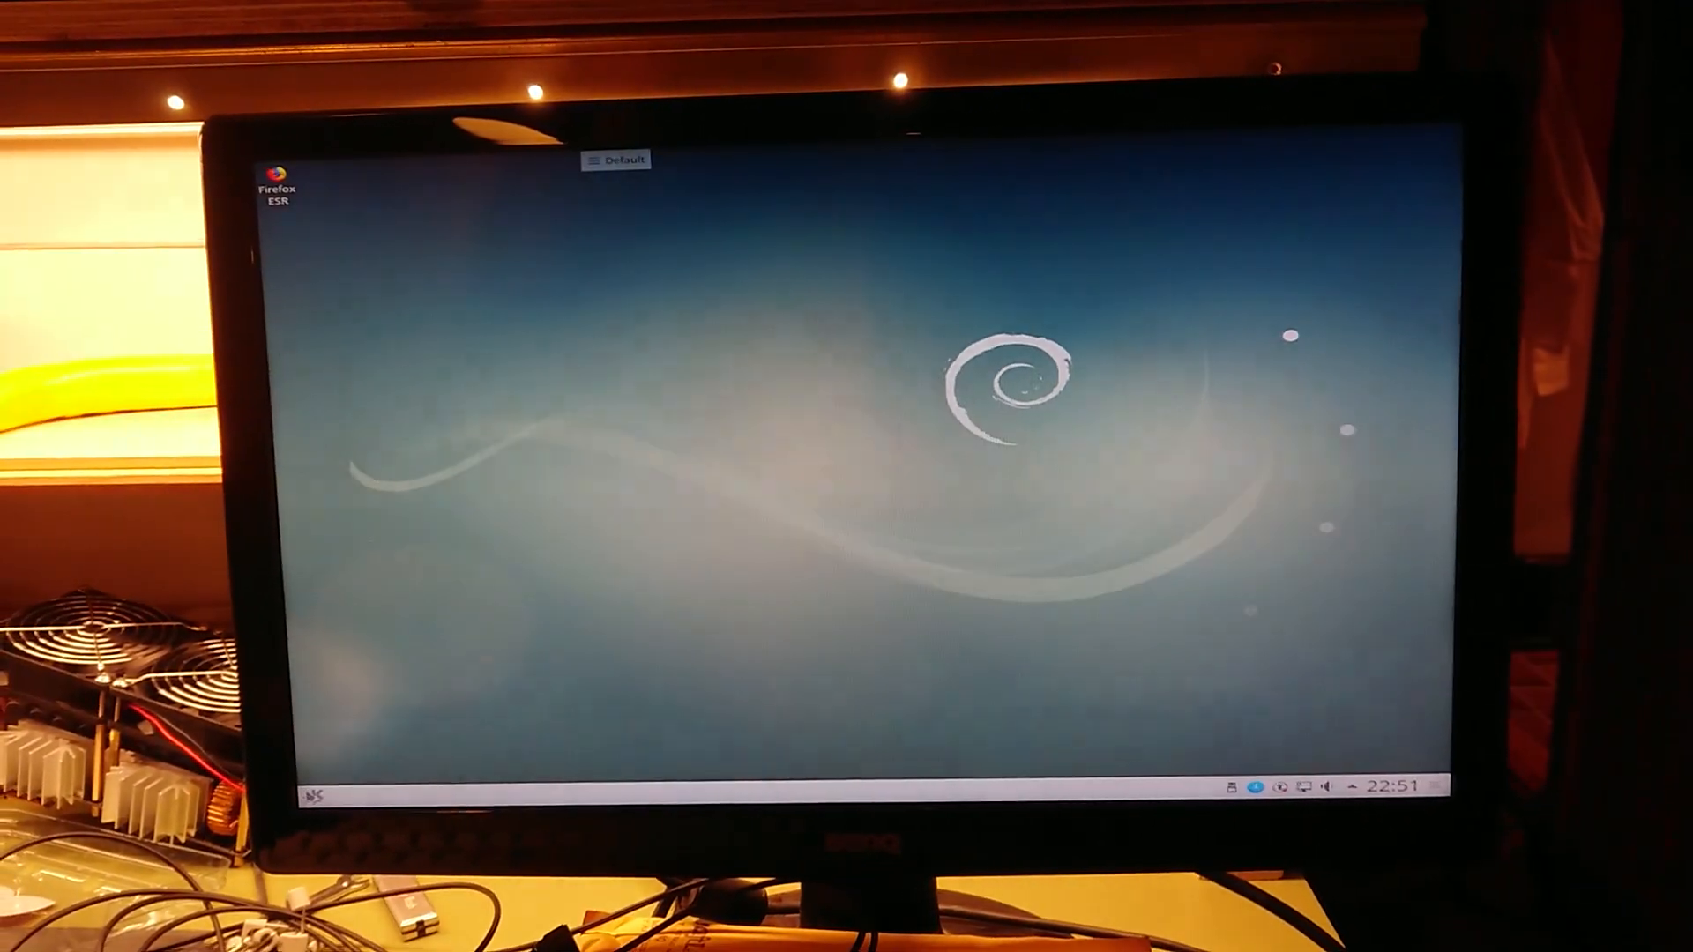
Launch About System from the Application Launcher by searching 'sy', showing Debian GNU/Linux 9 details.
left_click(320, 783)
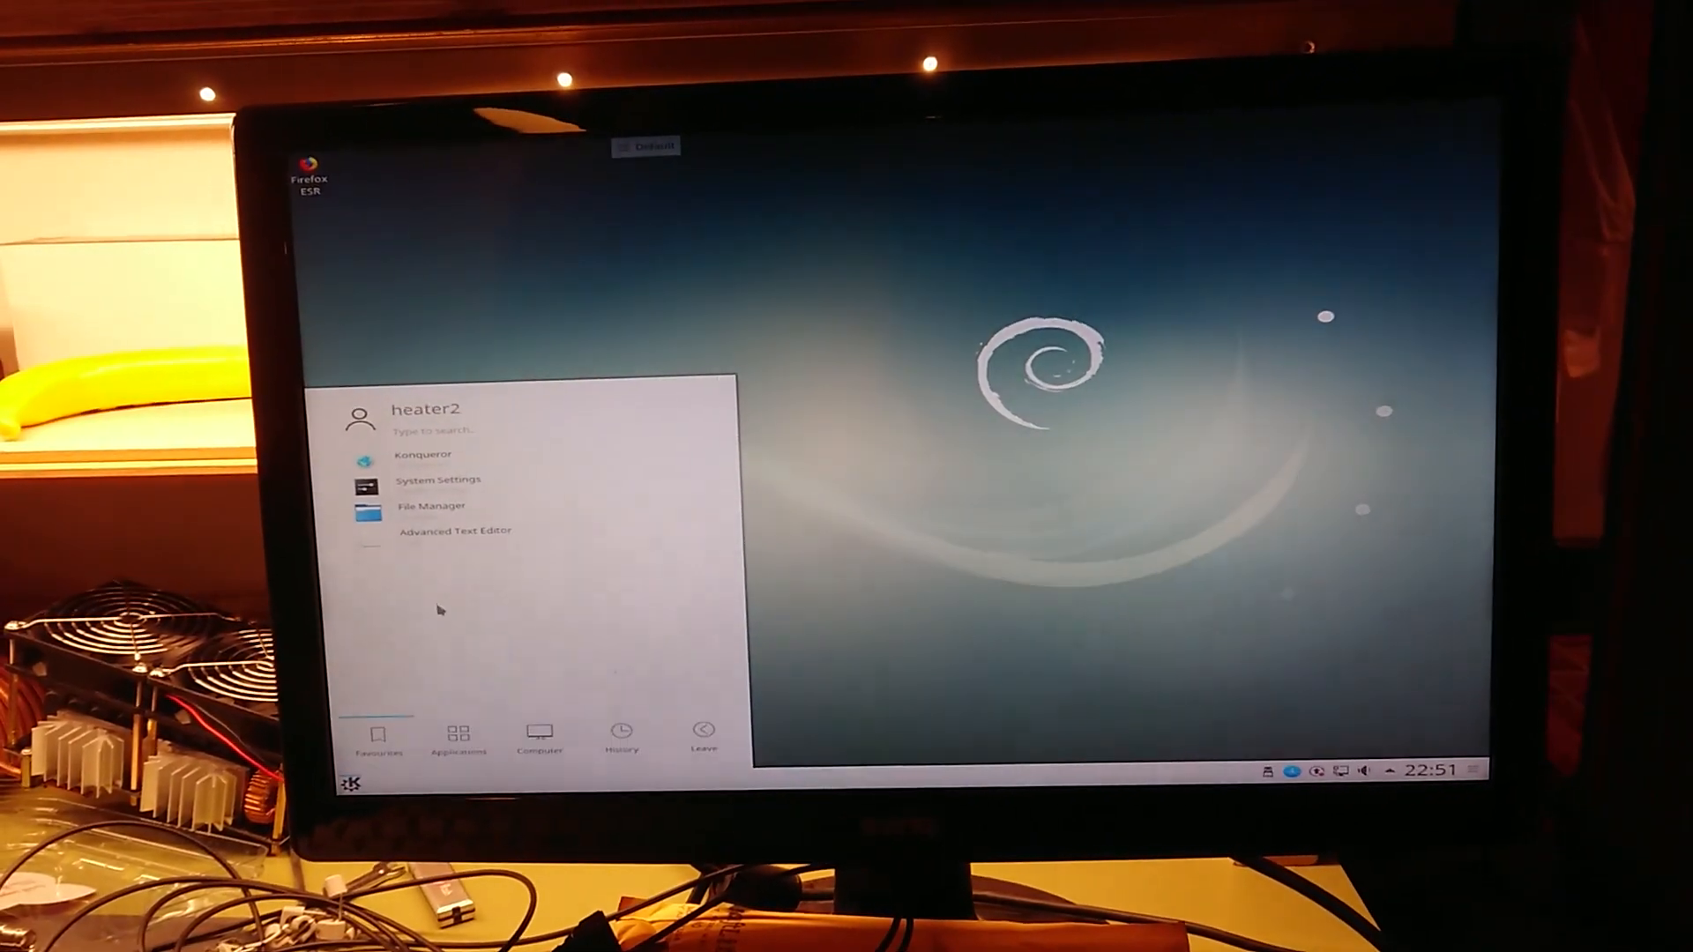
type("sys")
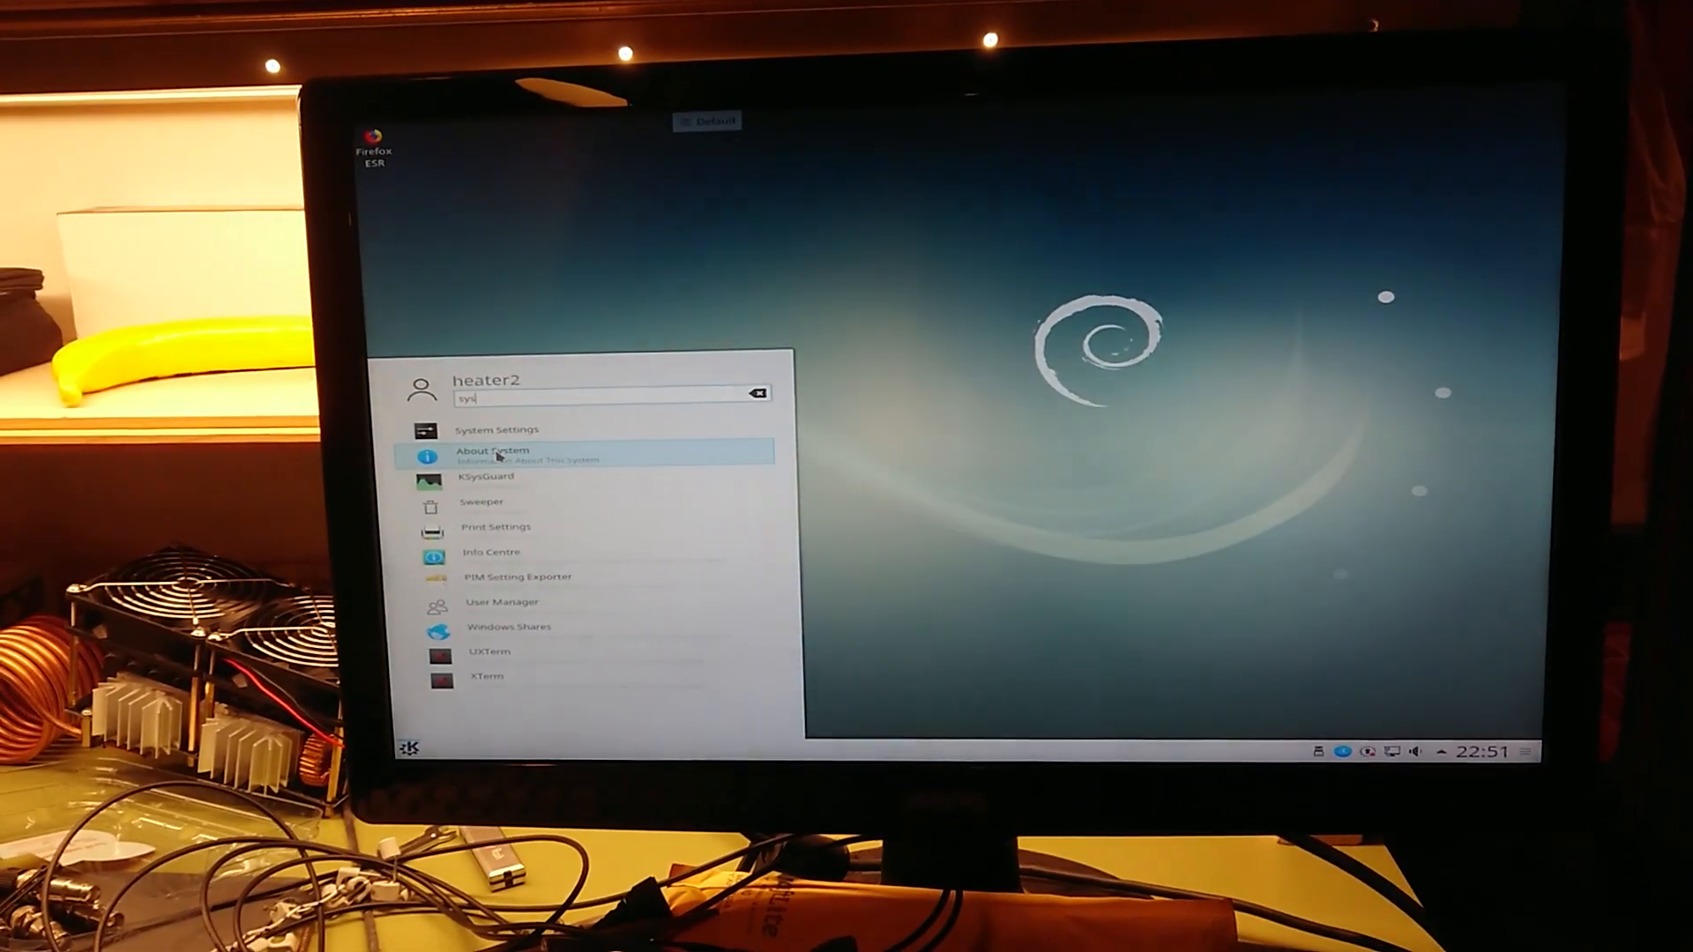
left_click(493, 455)
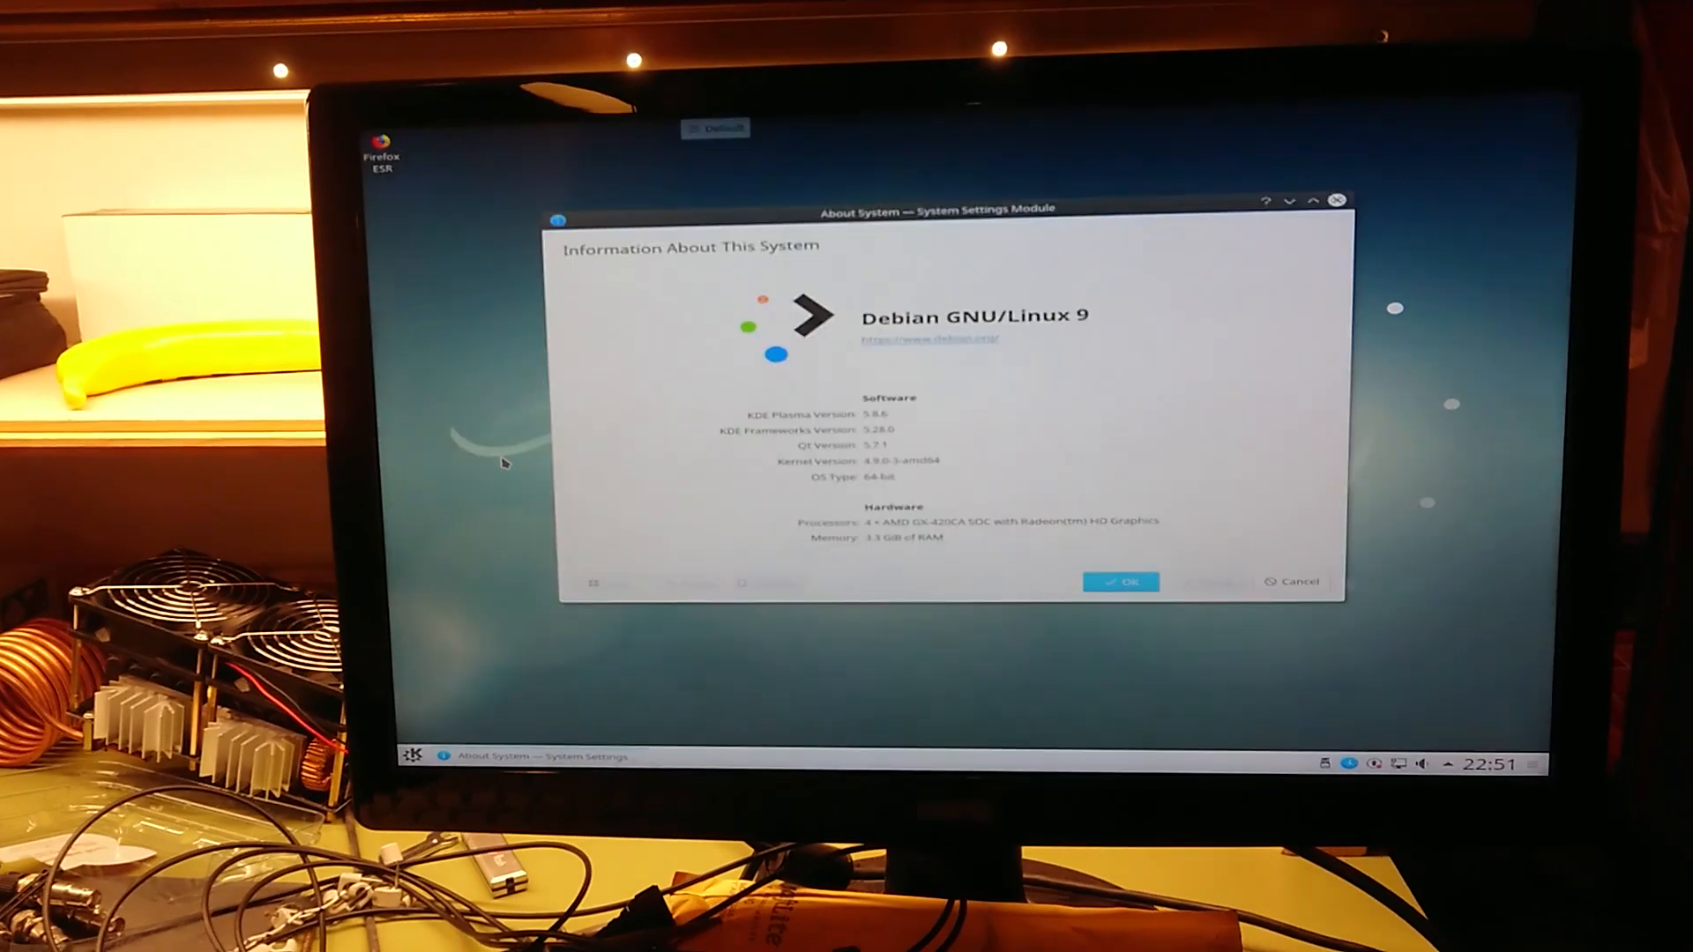